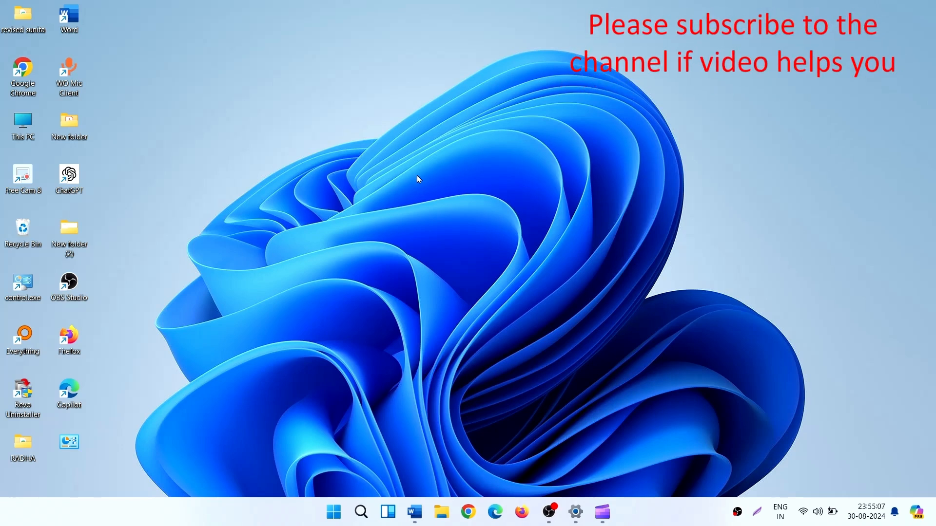
pyautogui.moveTo(415, 187)
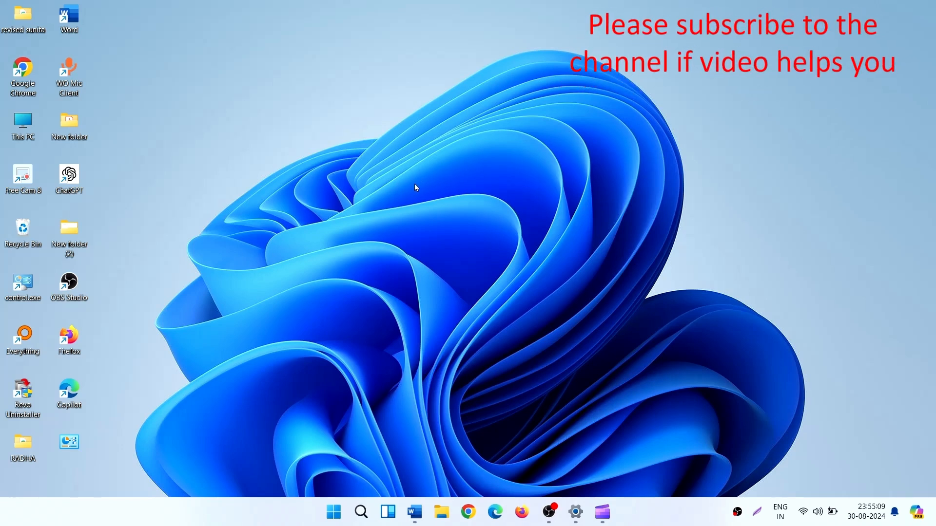
pyautogui.moveTo(372, 478)
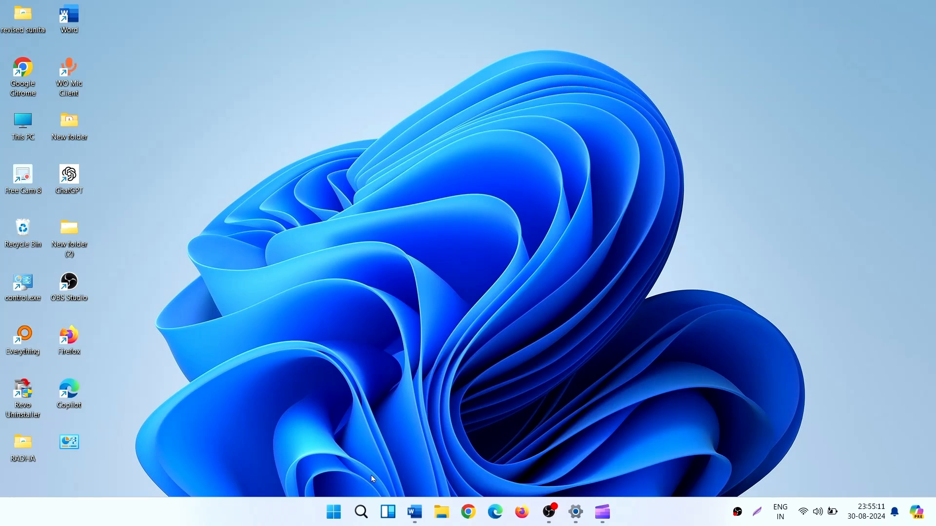
# - Launch System Restore by searching 'rstrui' from the taskbar search
pyautogui.click(360, 512)
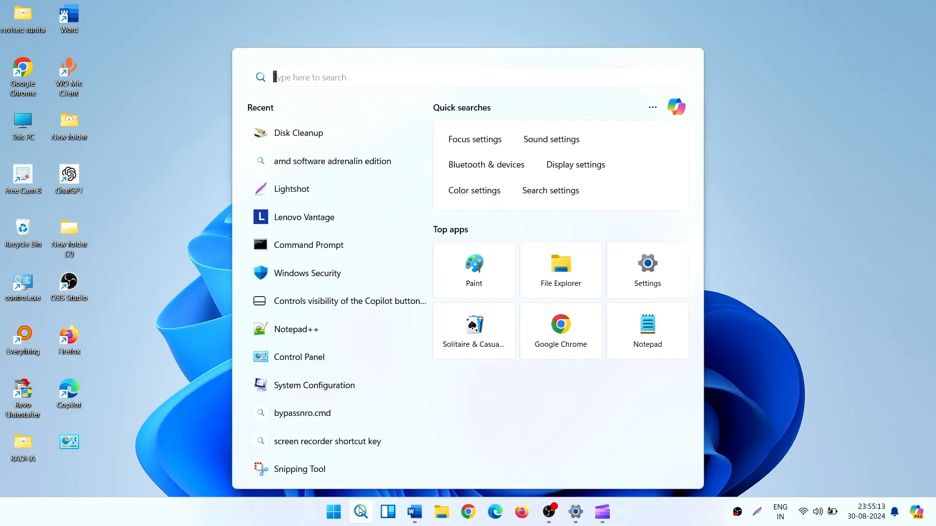
pyautogui.write('rs')
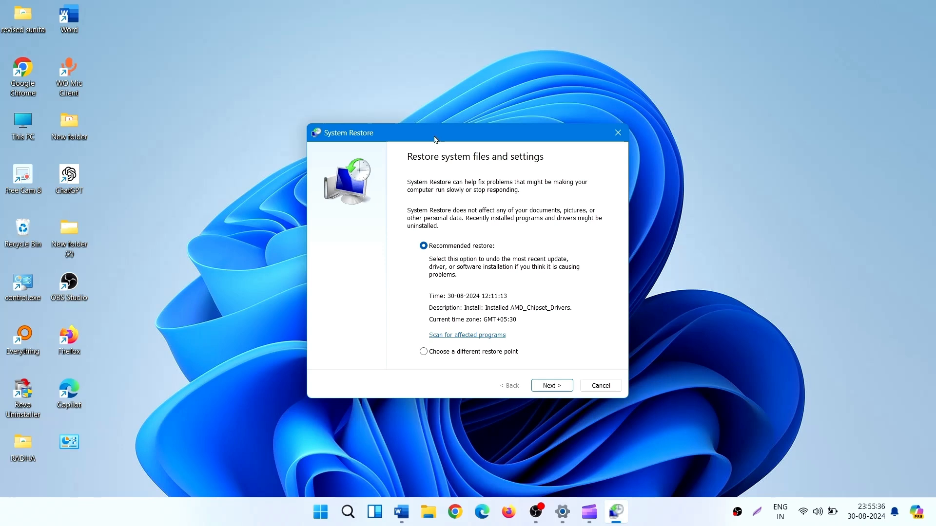
pyautogui.moveTo(382, 259)
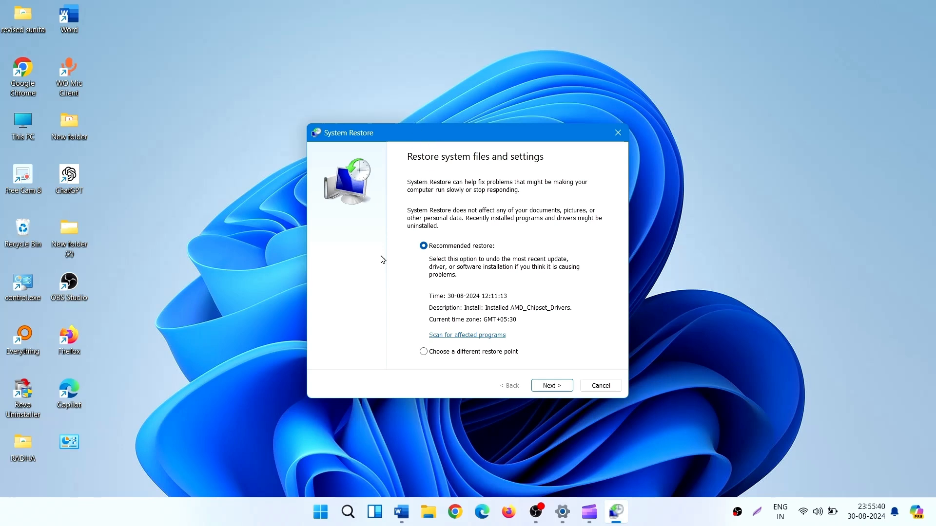
# - Choose 'Choose a different restore point' and continue to the restore point list
pyautogui.click(422, 246)
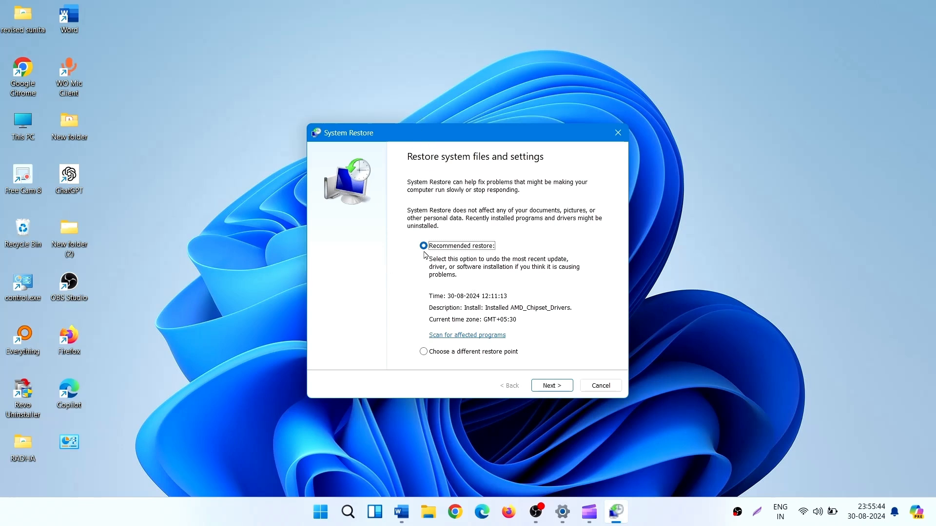
pyautogui.moveTo(477, 254)
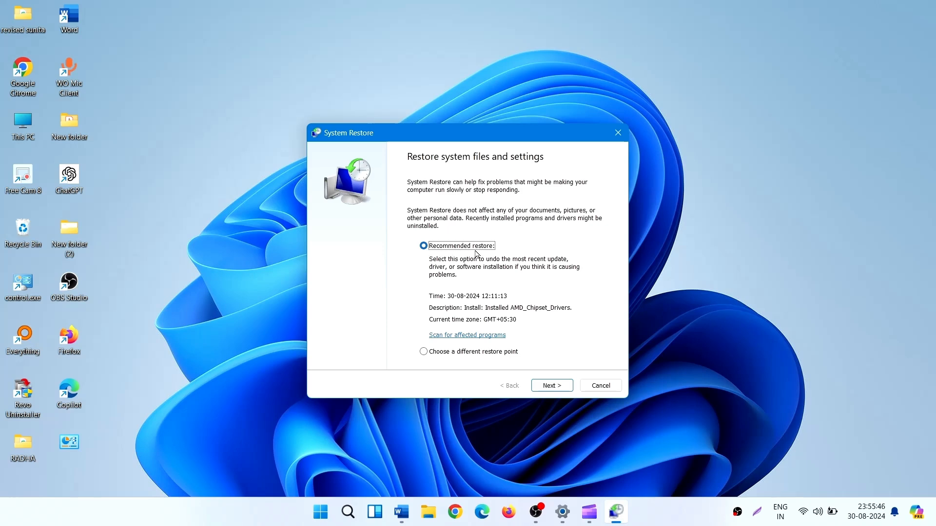
pyautogui.moveTo(423, 351)
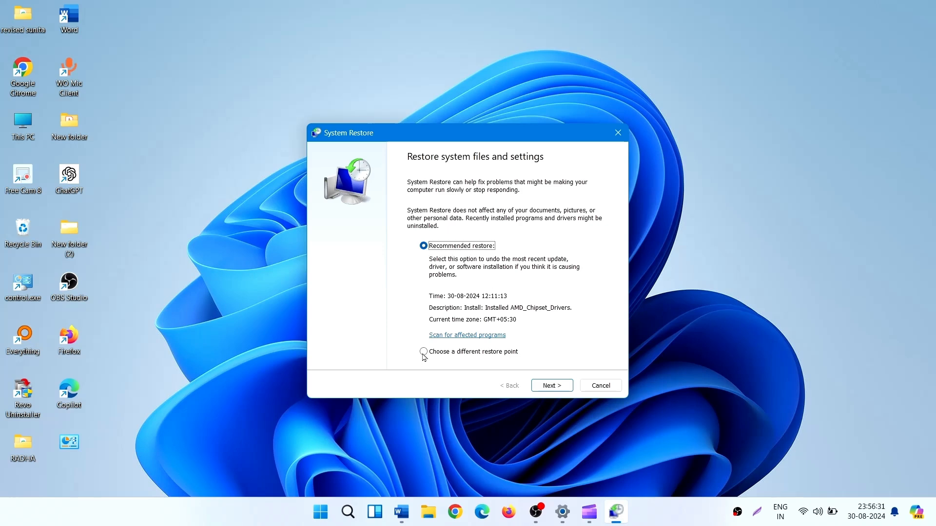
pyautogui.click(419, 352)
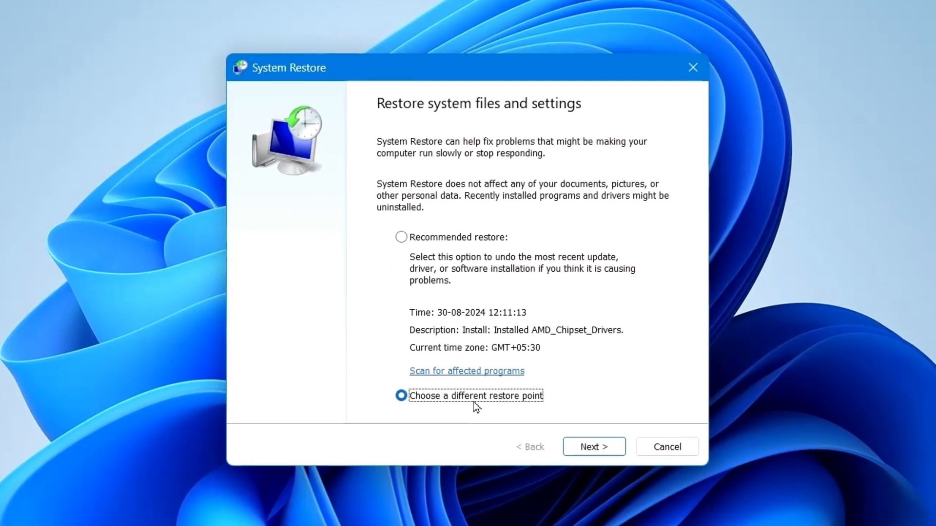
pyautogui.click(593, 447)
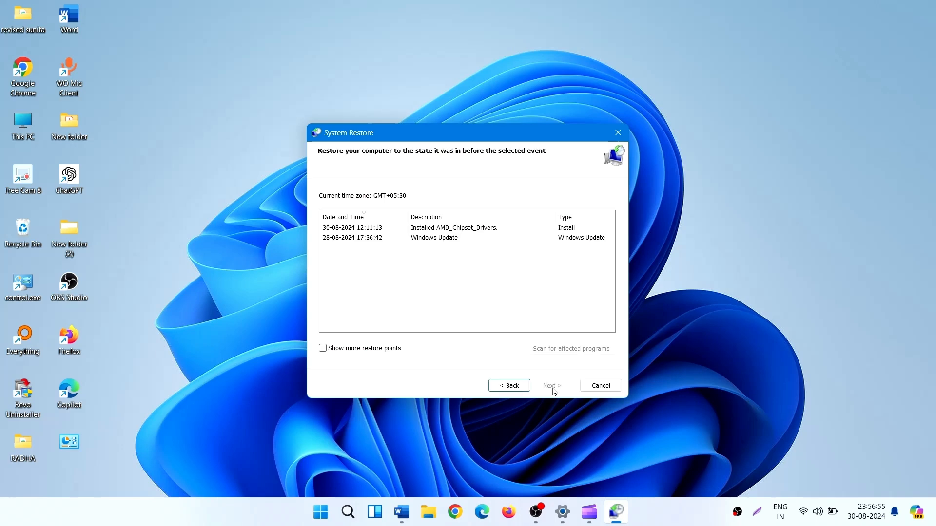
pyautogui.moveTo(410, 237)
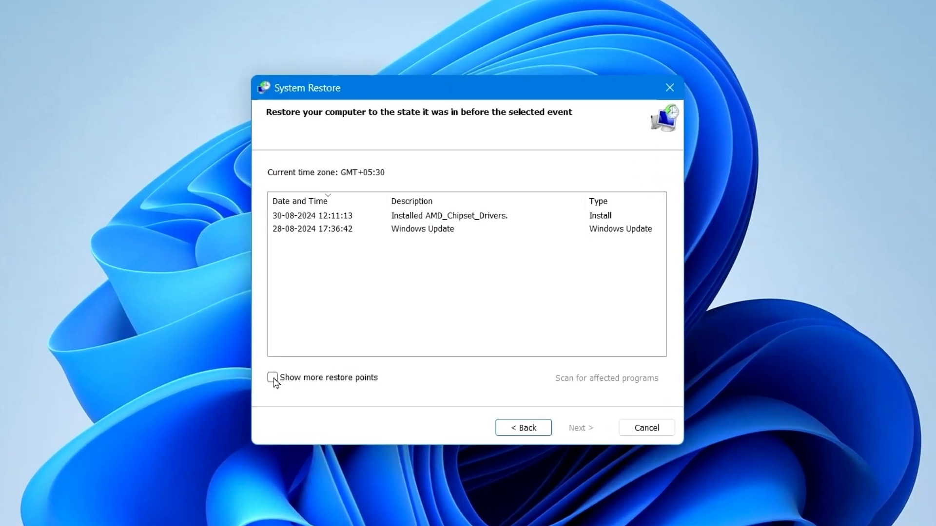
pyautogui.click(273, 377)
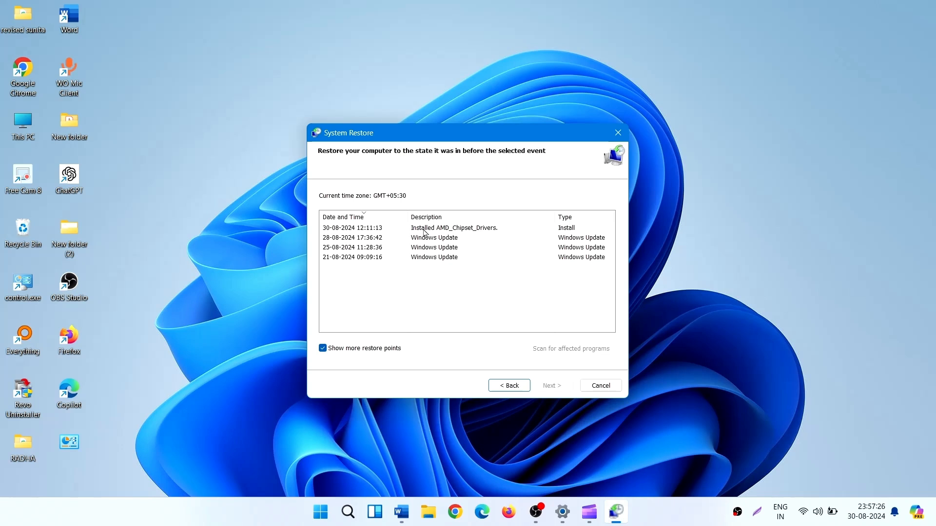
pyautogui.click(454, 228)
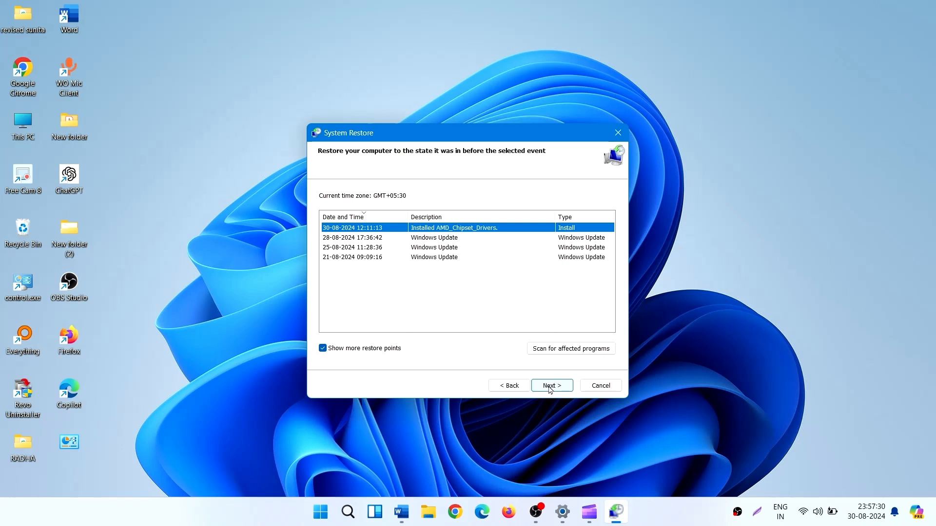
pyautogui.click(551, 385)
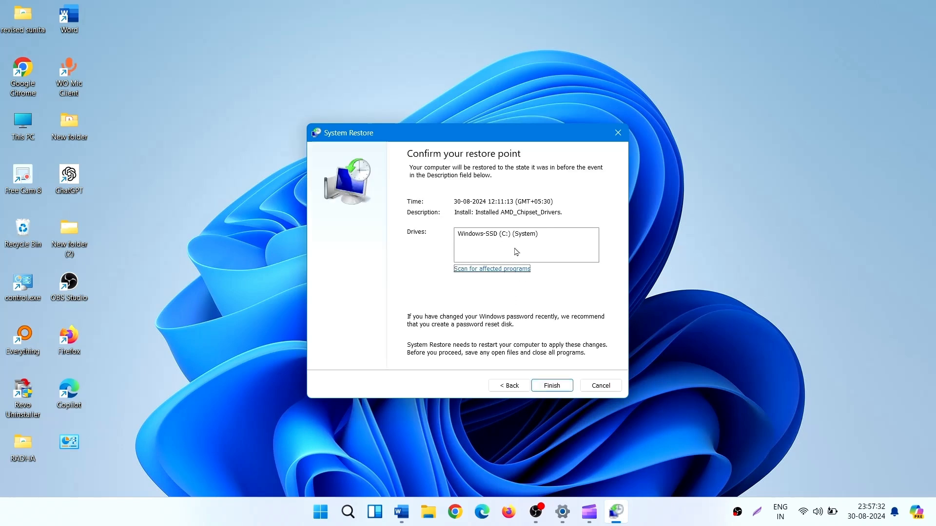
pyautogui.moveTo(519, 175)
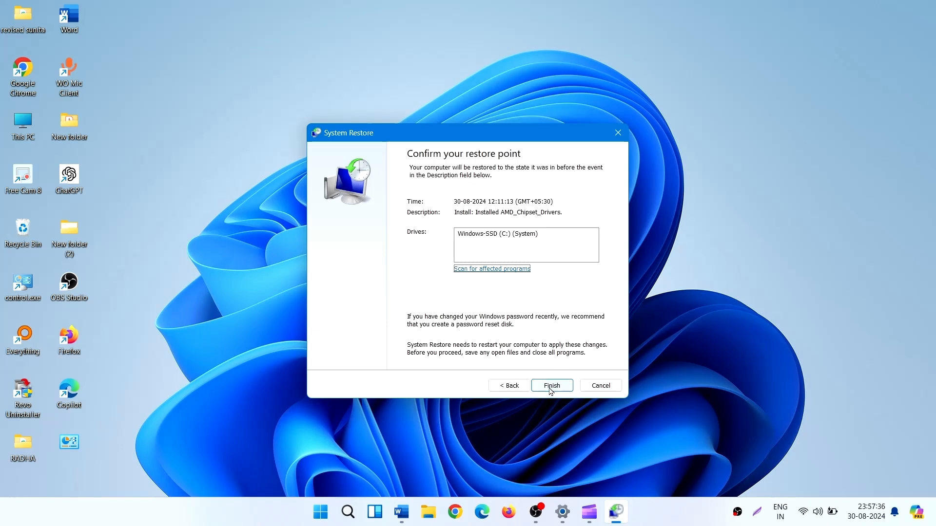
pyautogui.click(550, 385)
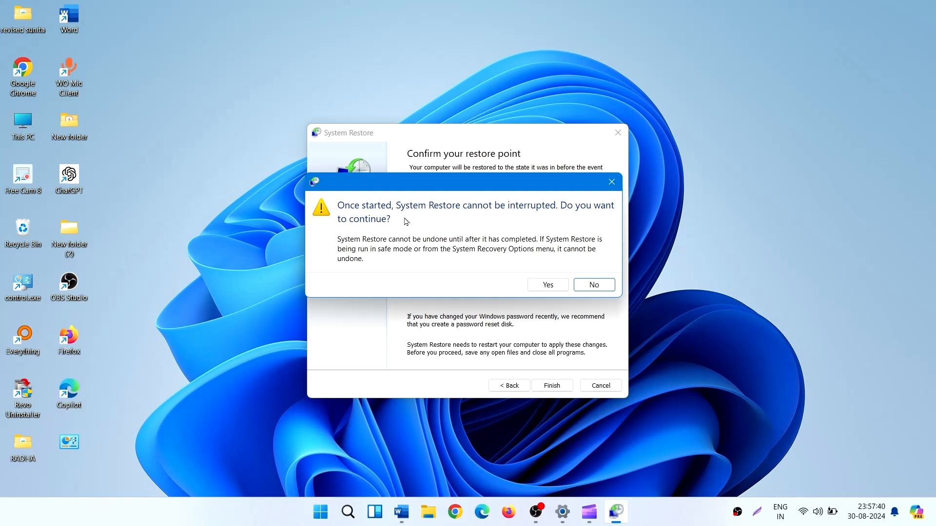
pyautogui.moveTo(545, 217)
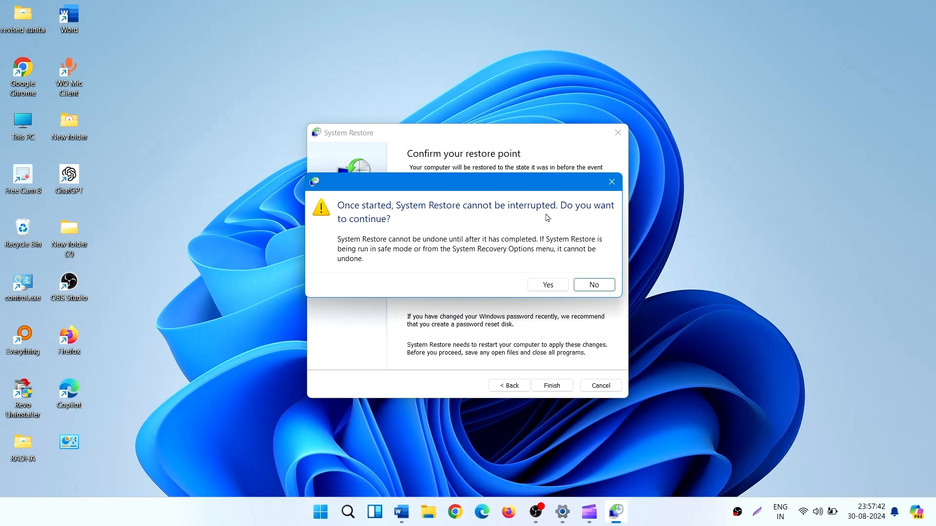
pyautogui.moveTo(533, 343)
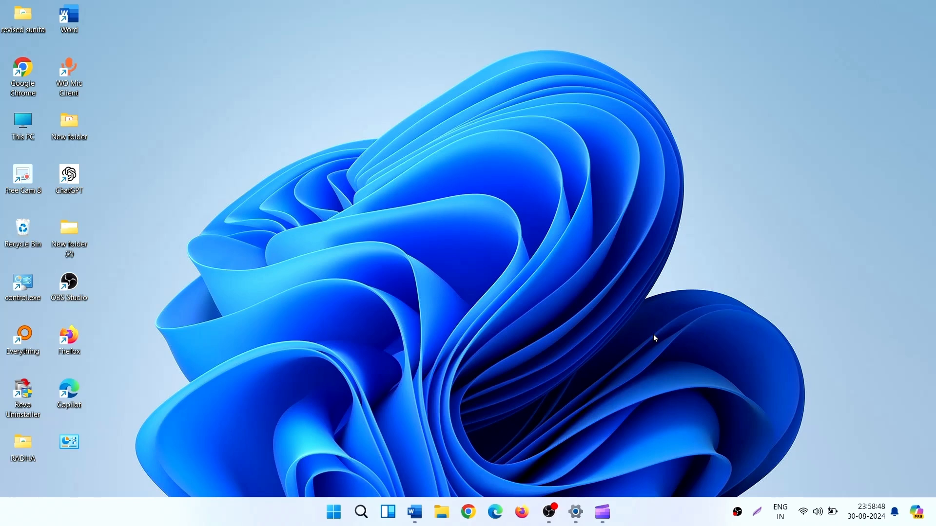
pyautogui.moveTo(645, 342)
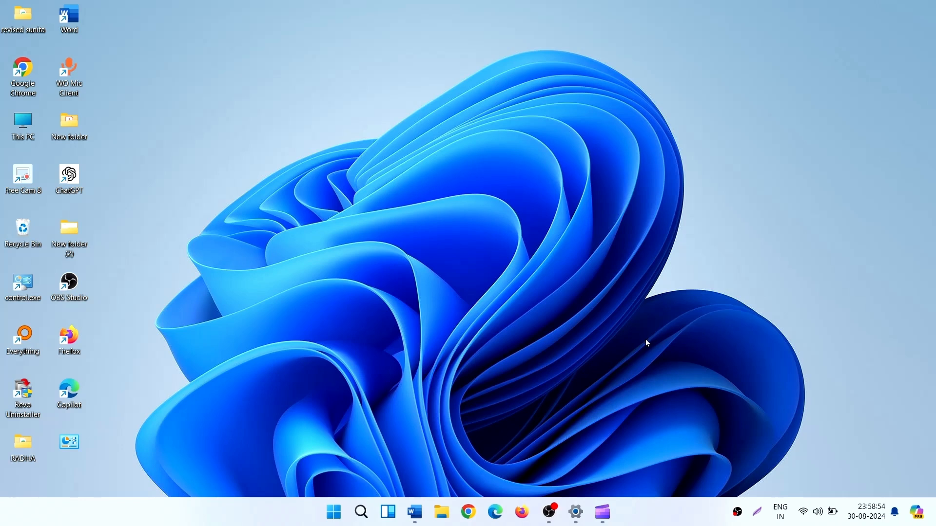